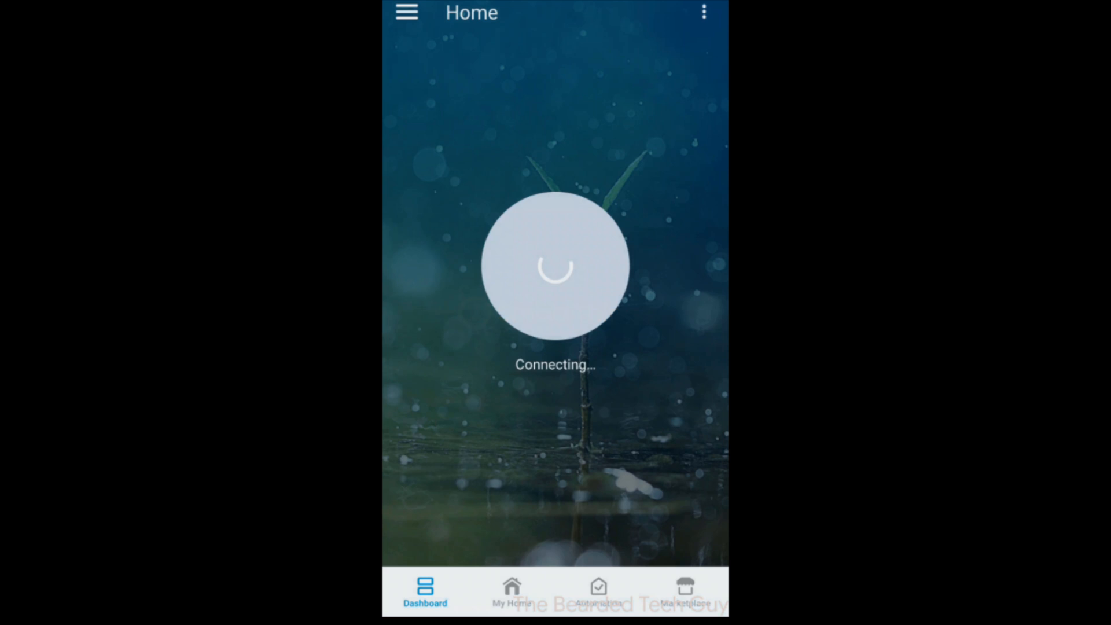
Show the installed SmartApps list under Automation, including webCoRE.
click(599, 590)
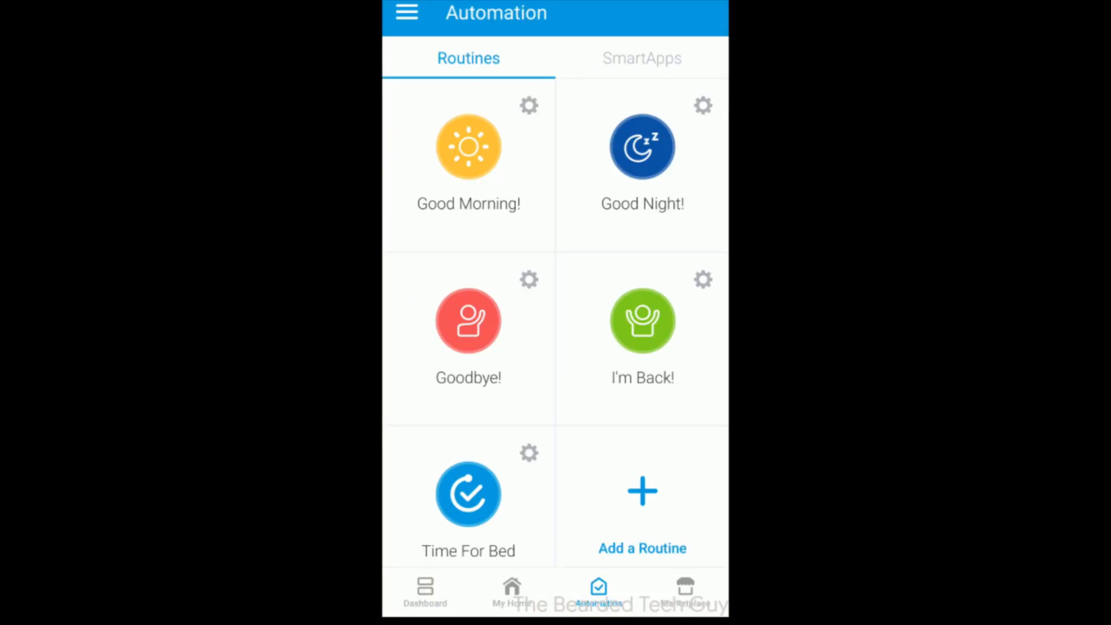
click(641, 57)
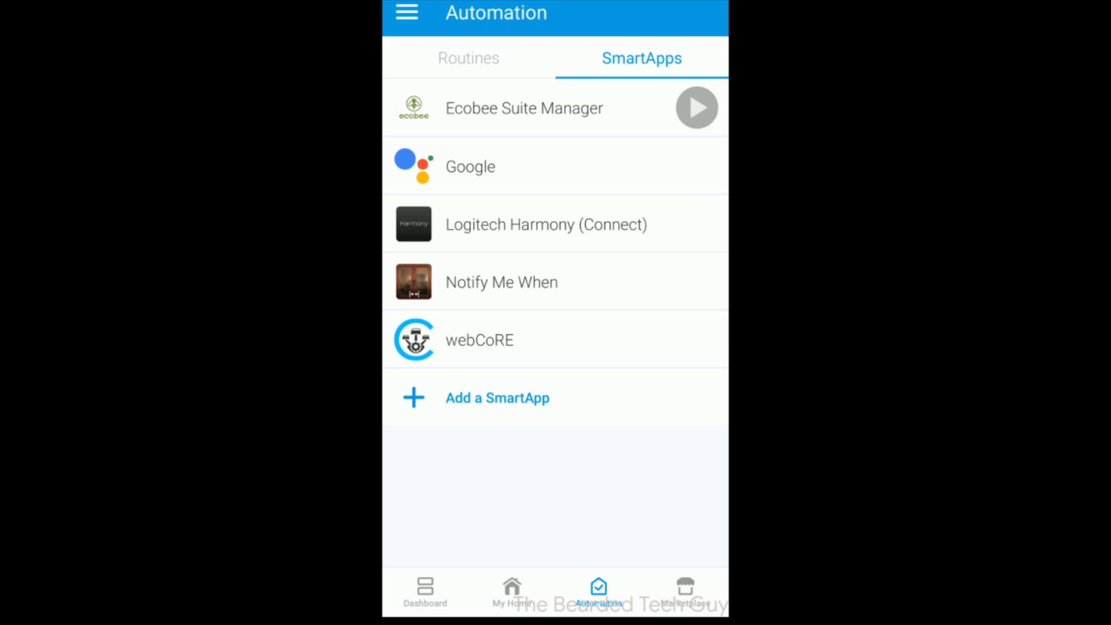
Go from the webCoRE SmartApp to the website's 'What is webCoRE?' introduction.
click(480, 340)
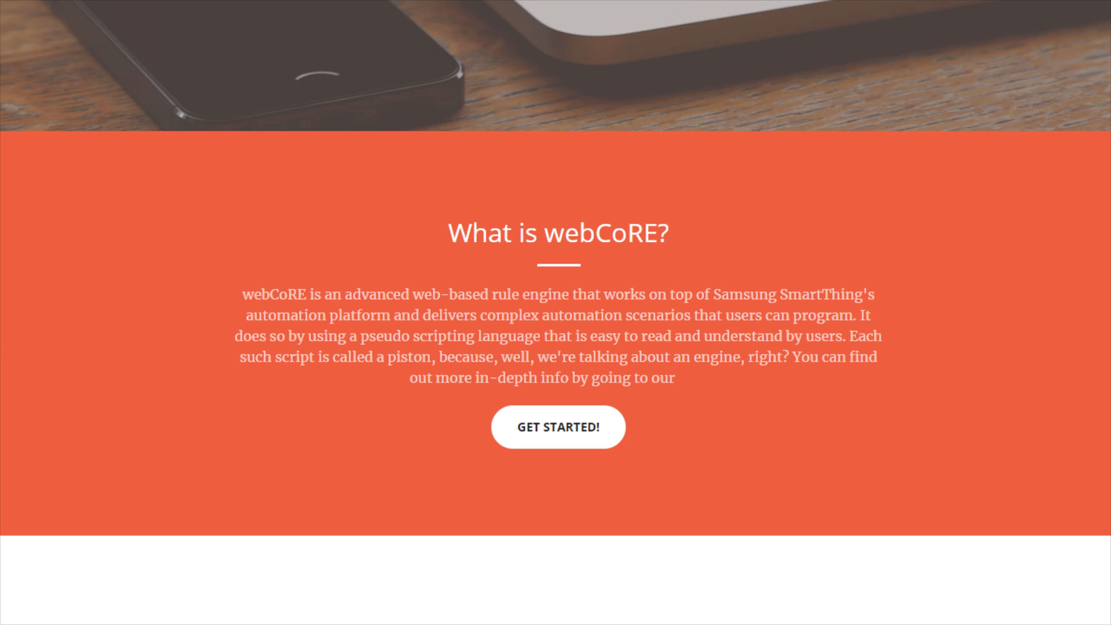
Reach the webCoRE wiki page on manually installing the smart apps via GET STARTED!
click(558, 428)
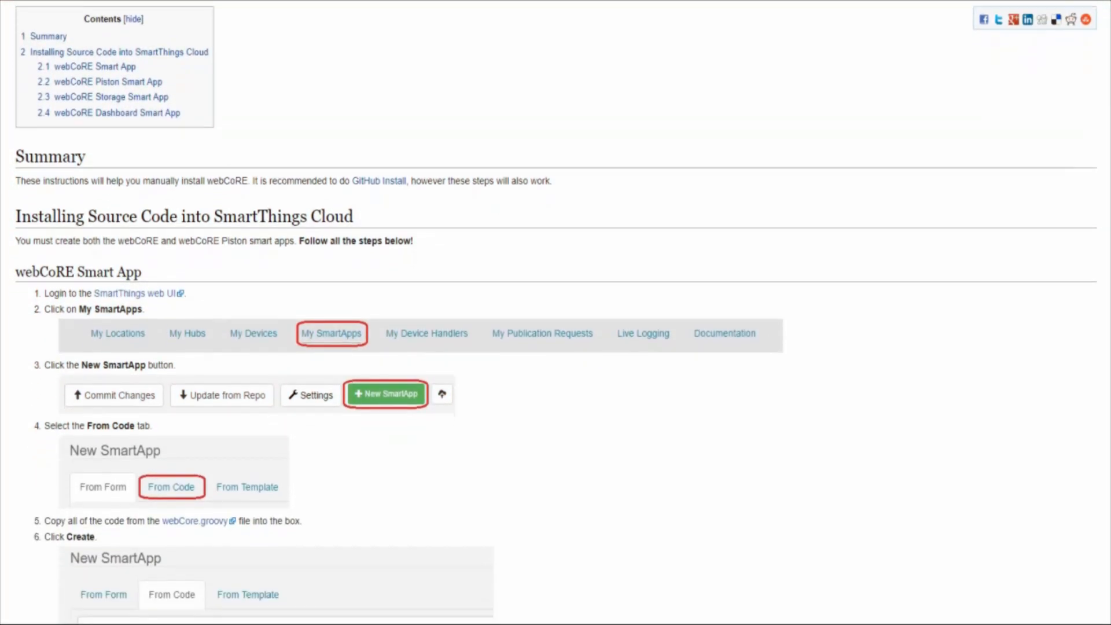
Read down through the manual install instructions to the webCoRE dashboard of pistons.
scroll(down, 3)
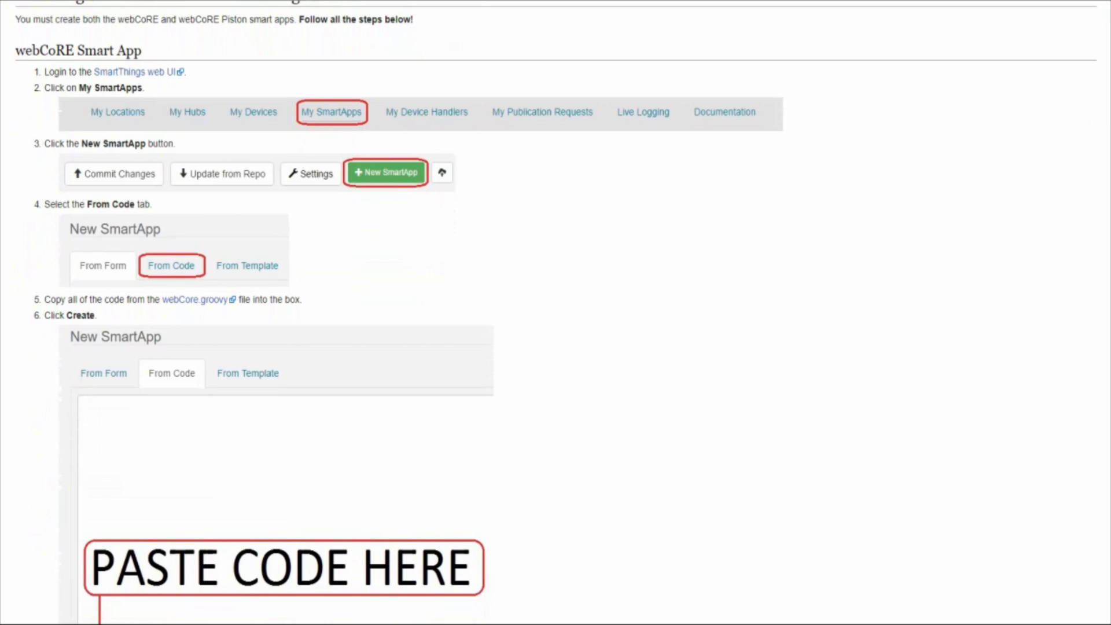
scroll(down, 3)
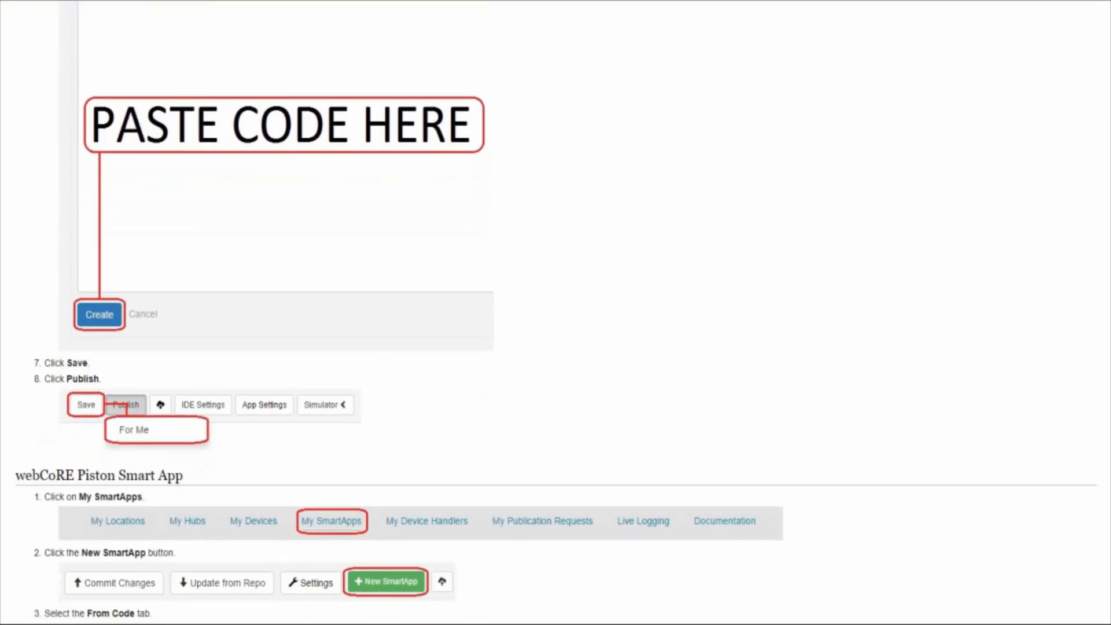
scroll(down, 3)
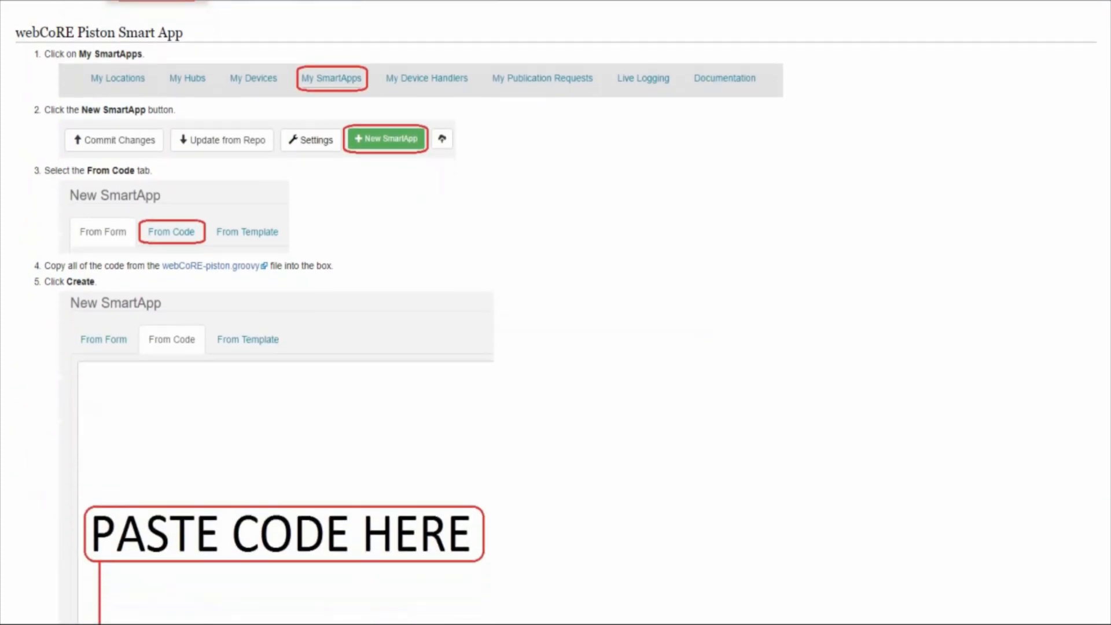
scroll(down, 3)
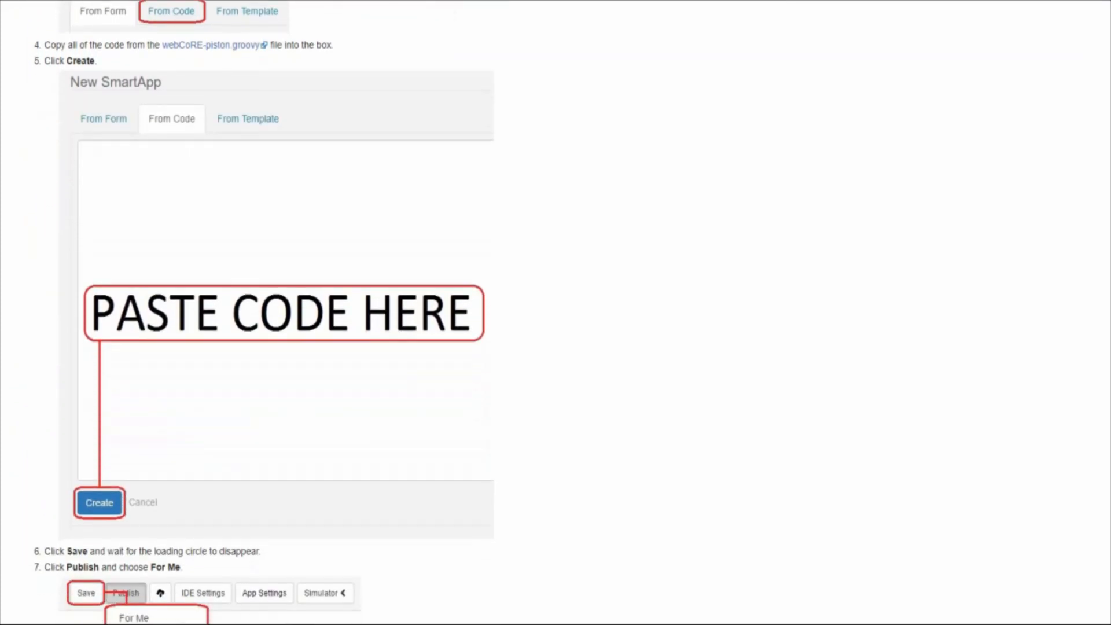
scroll(down, 3)
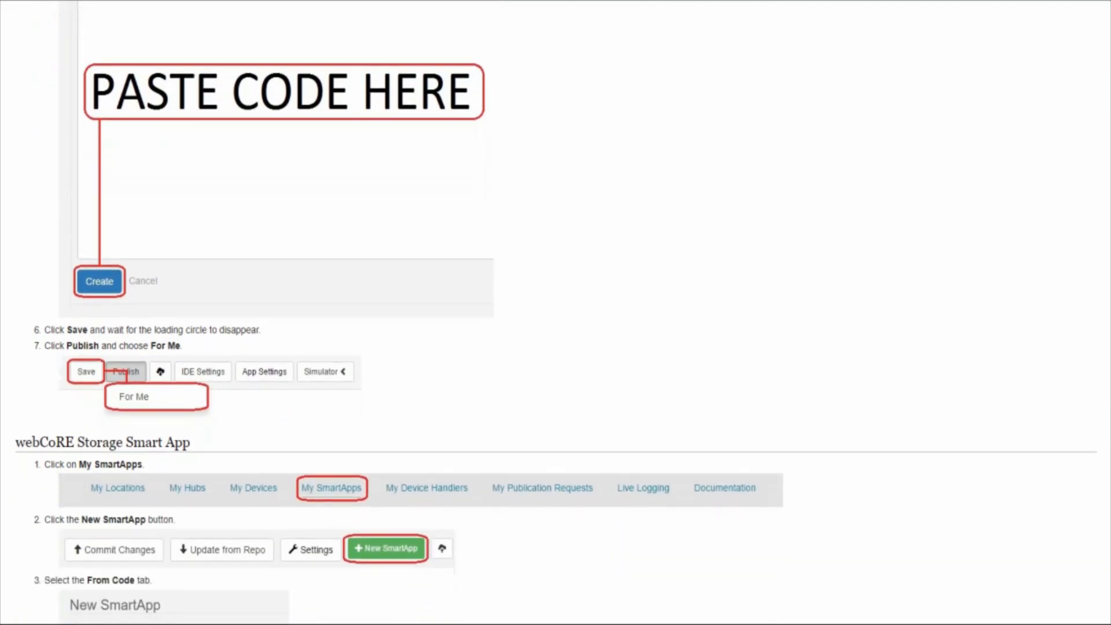
scroll(down, 3)
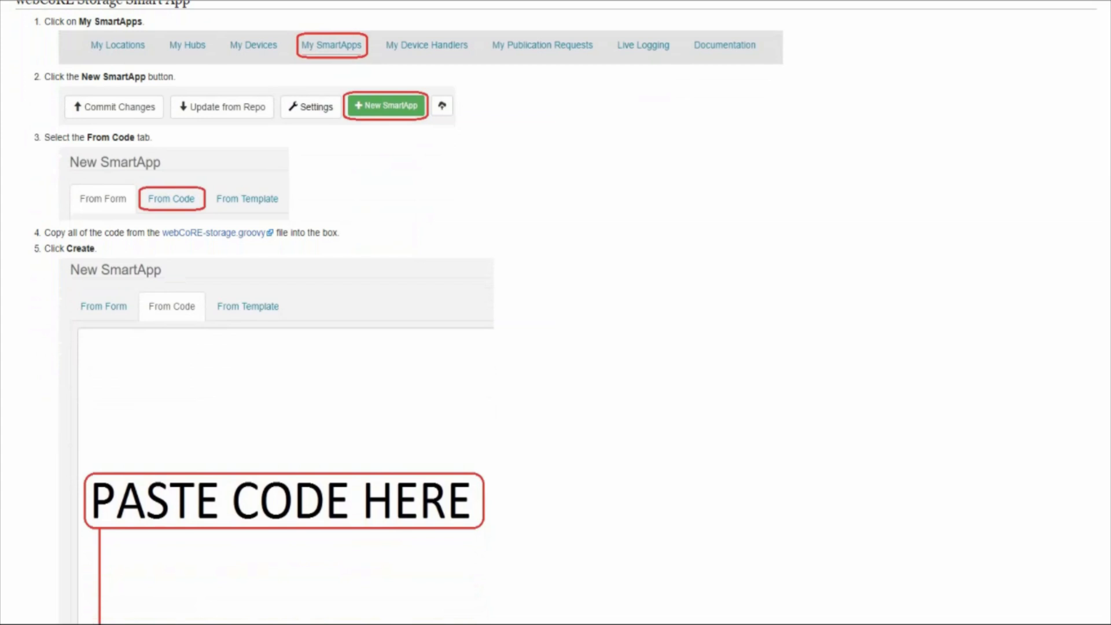
scroll(down, 3)
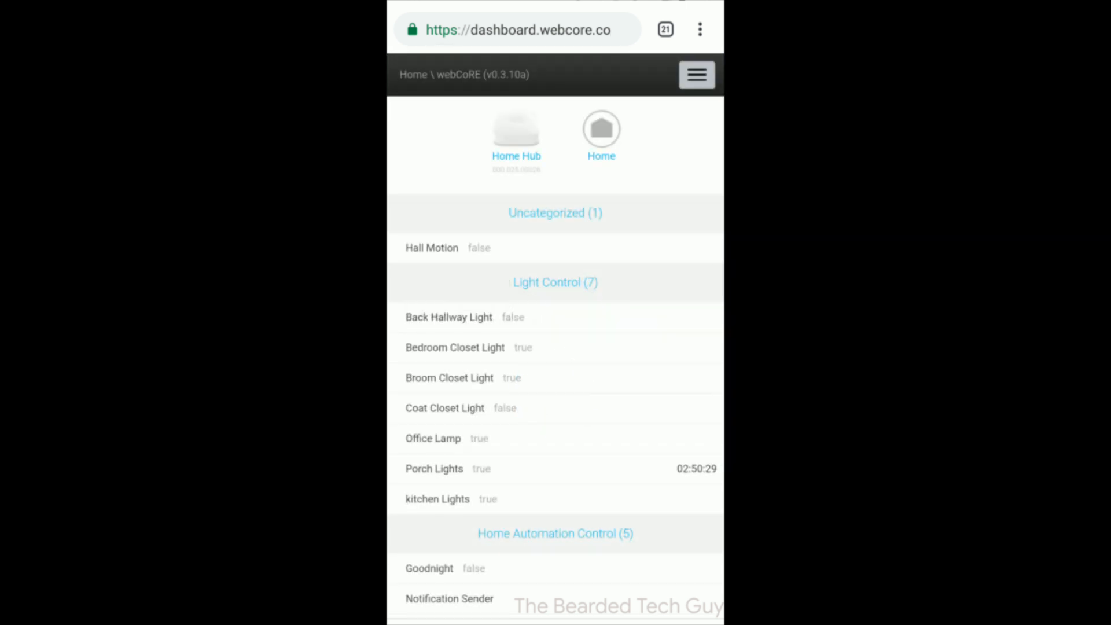
Reach the Hall Motion piston's Script section that turns on Back Hallway Light on motion.
scroll(down, 3)
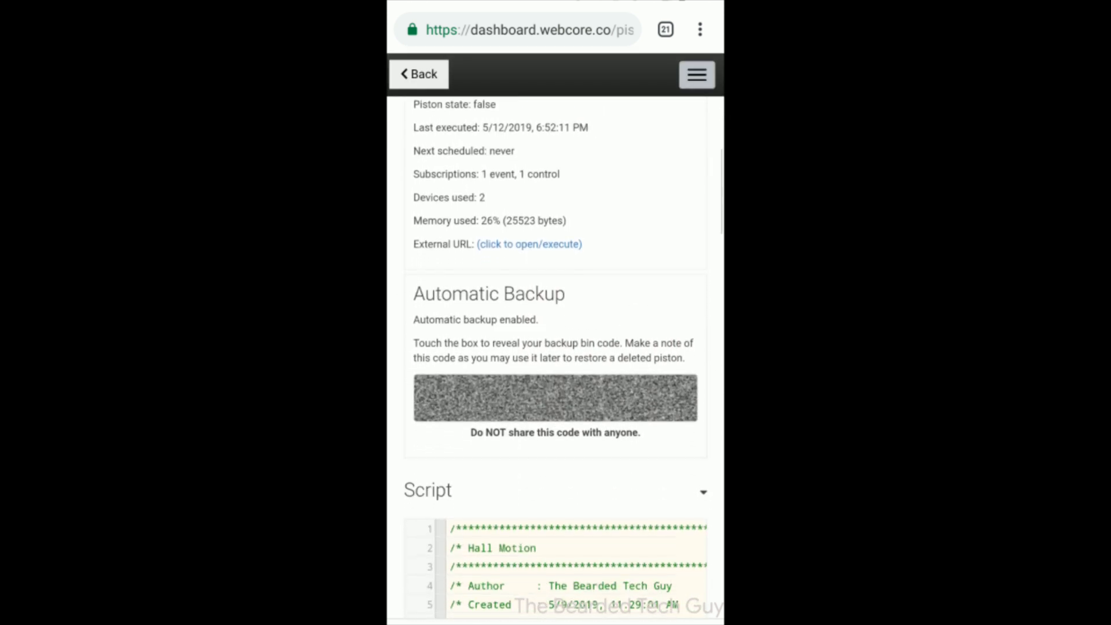
scroll(down, 3)
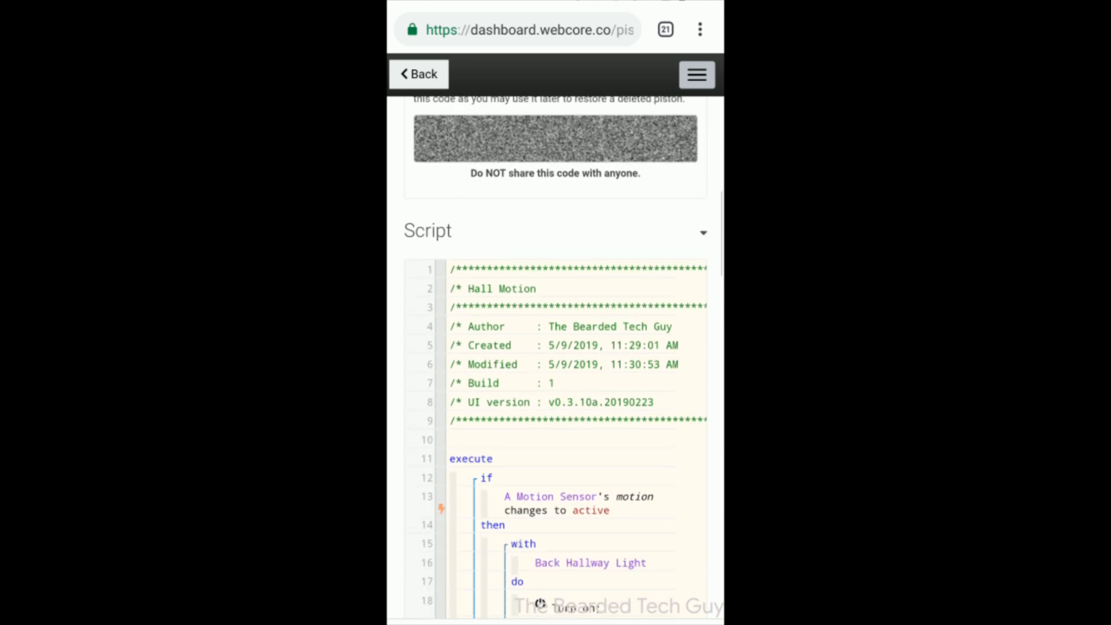
scroll(down, 3)
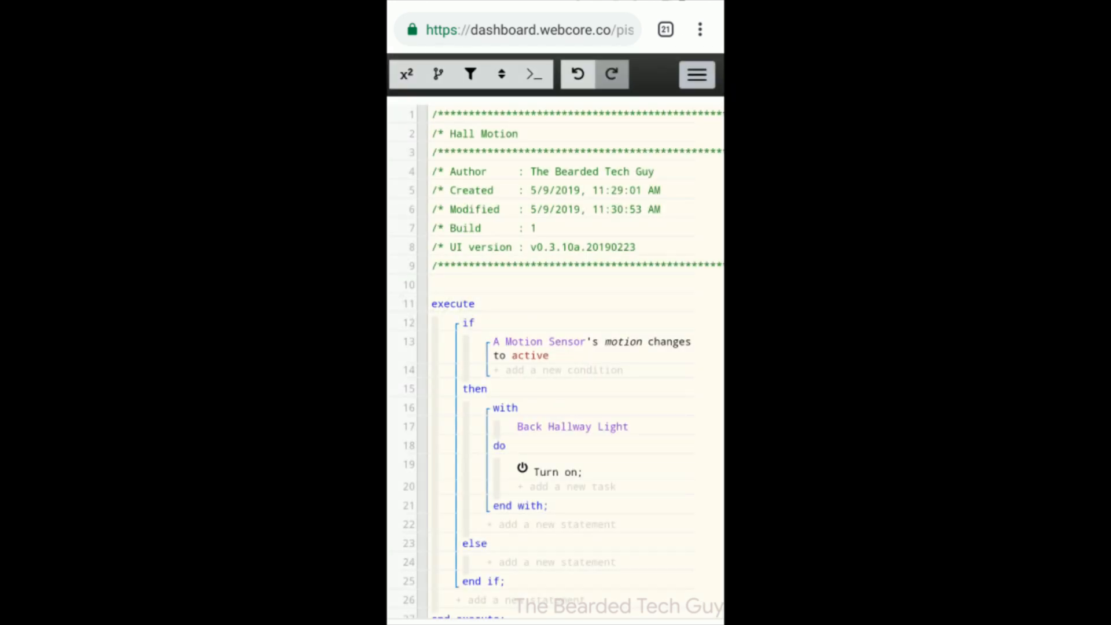
View the kitchen piston script where button #1 on the switches turns on the kitchen lights.
click(564, 369)
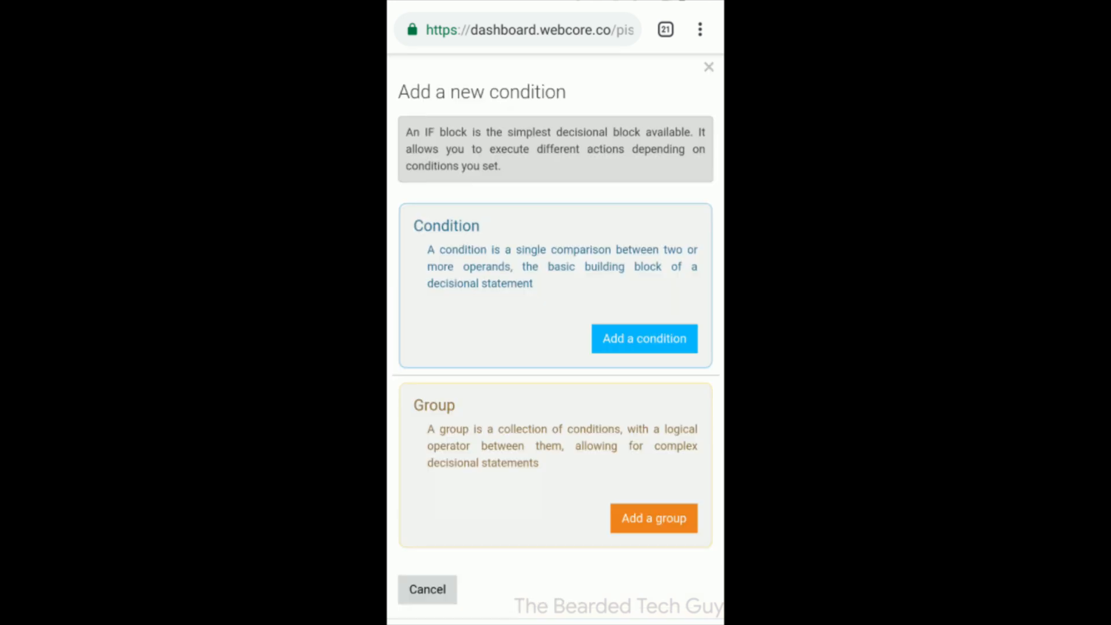
click(644, 338)
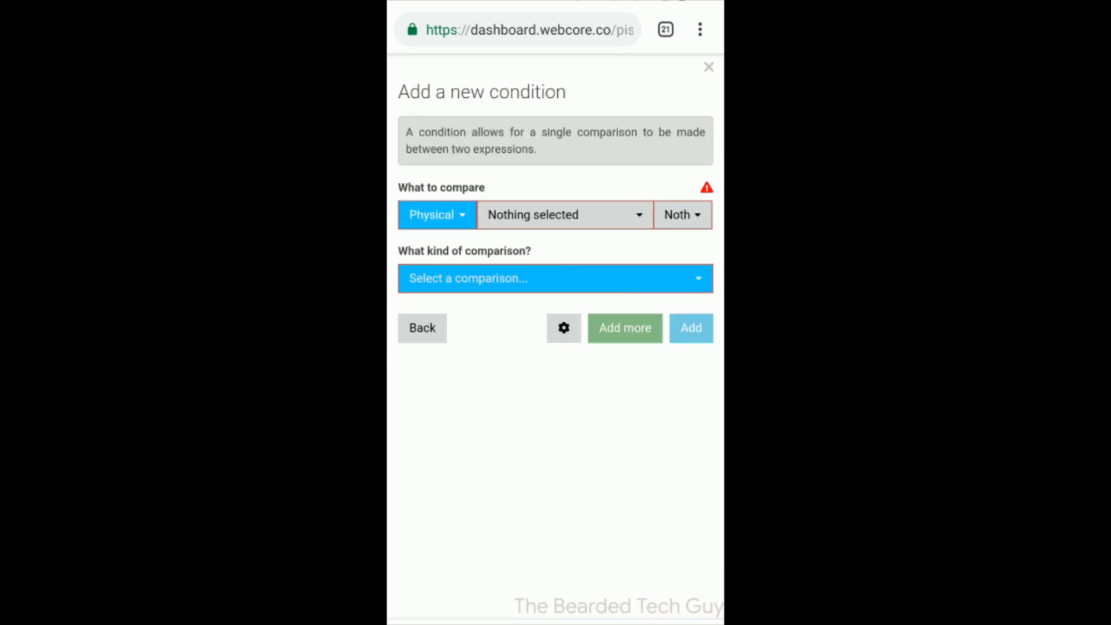
click(564, 215)
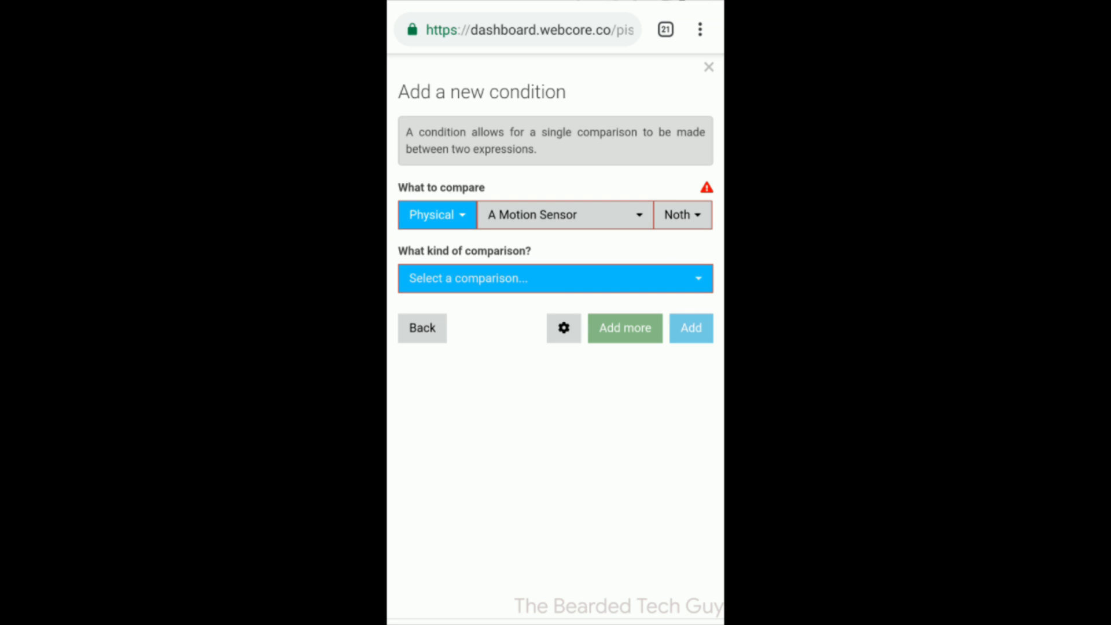
click(677, 216)
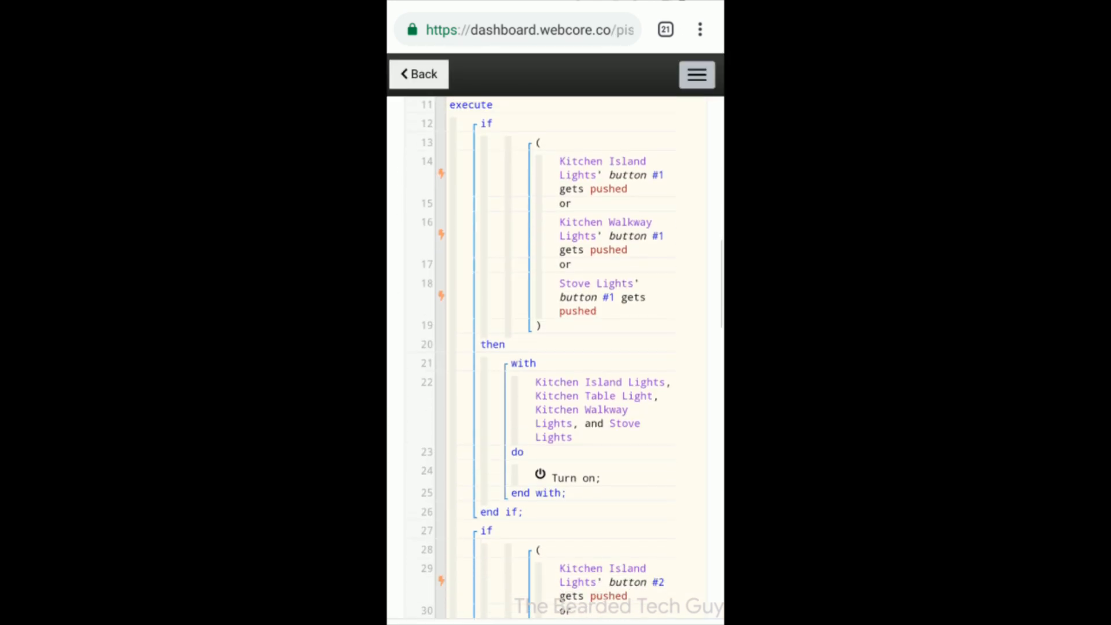
Review the button #2 lights-off part, then begin a brand new blank piston.
scroll(down, 3)
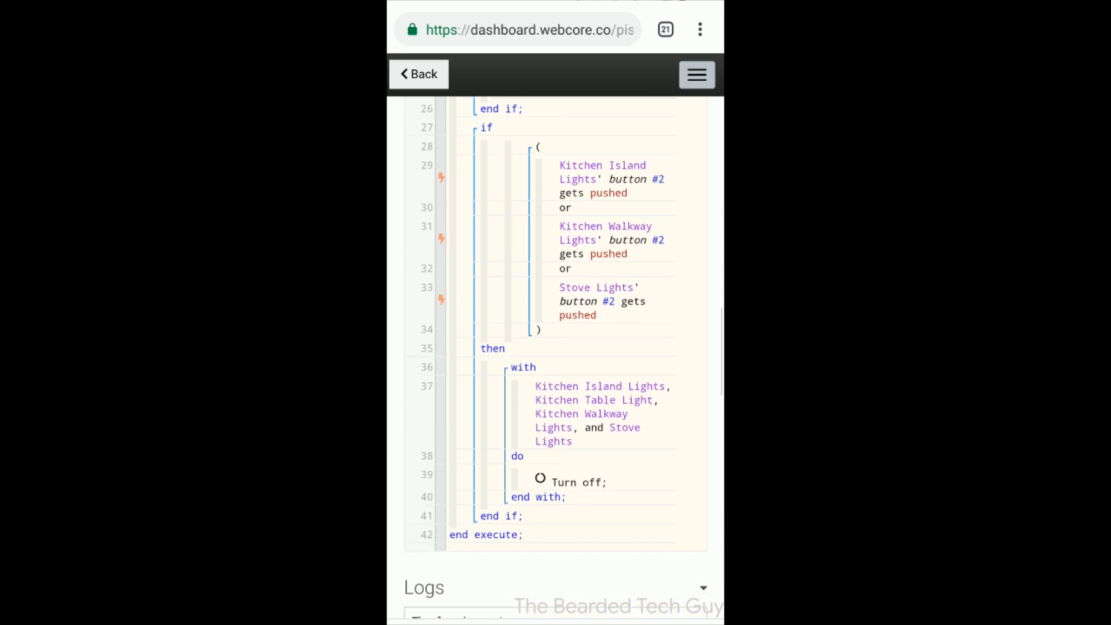
scroll(up, 3)
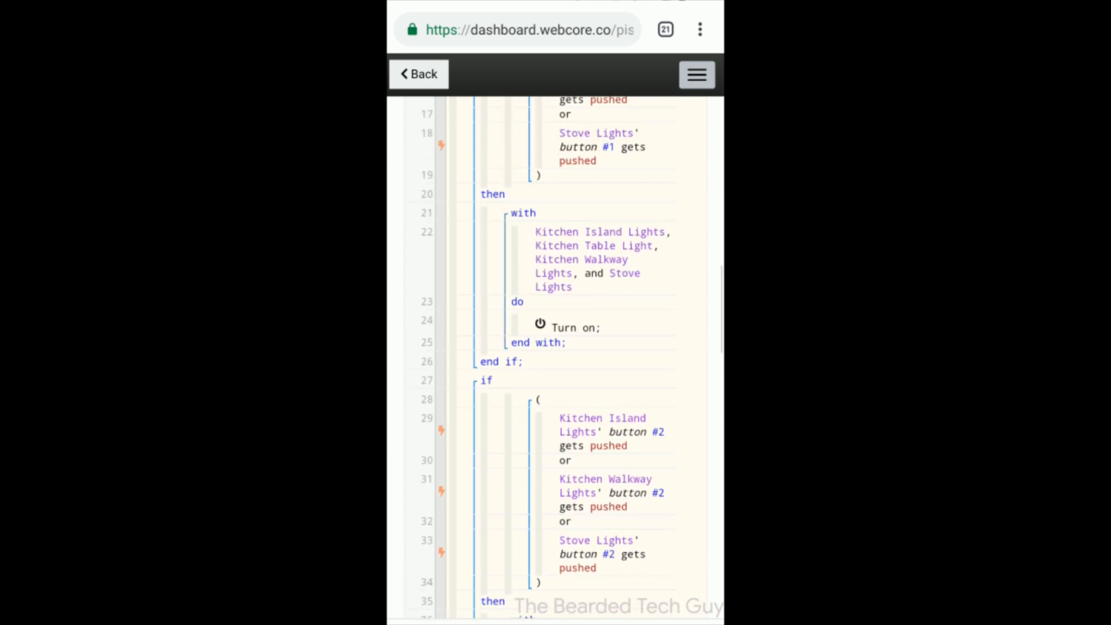
click(418, 74)
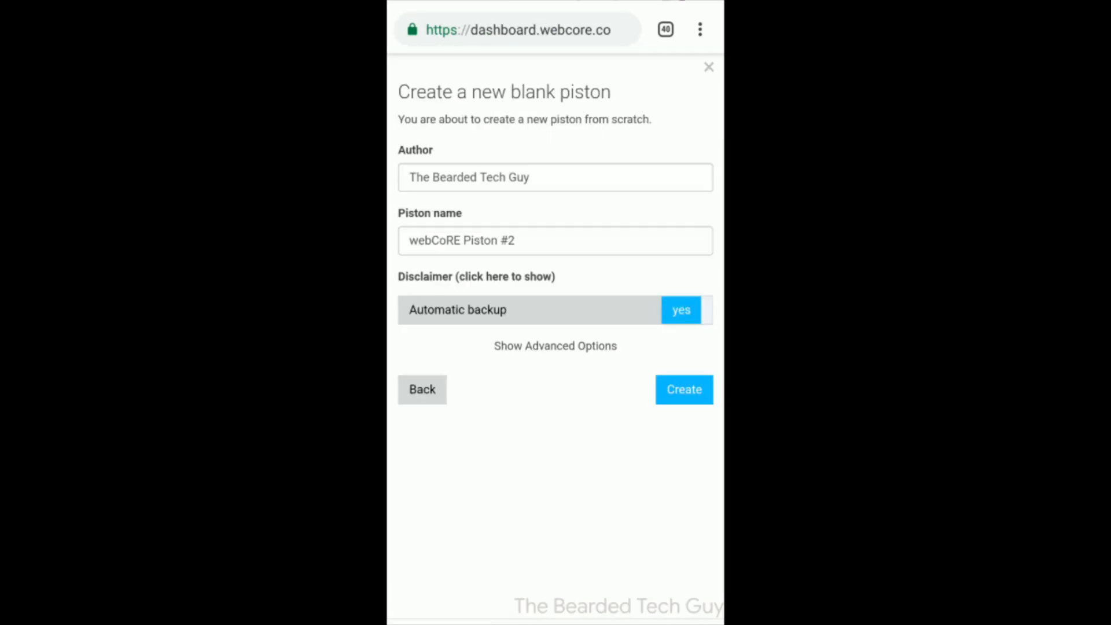
Create piston 'Hall Motion' with an if condition: A Motion Sensor's motion changes to active.
text(Hall Motion)
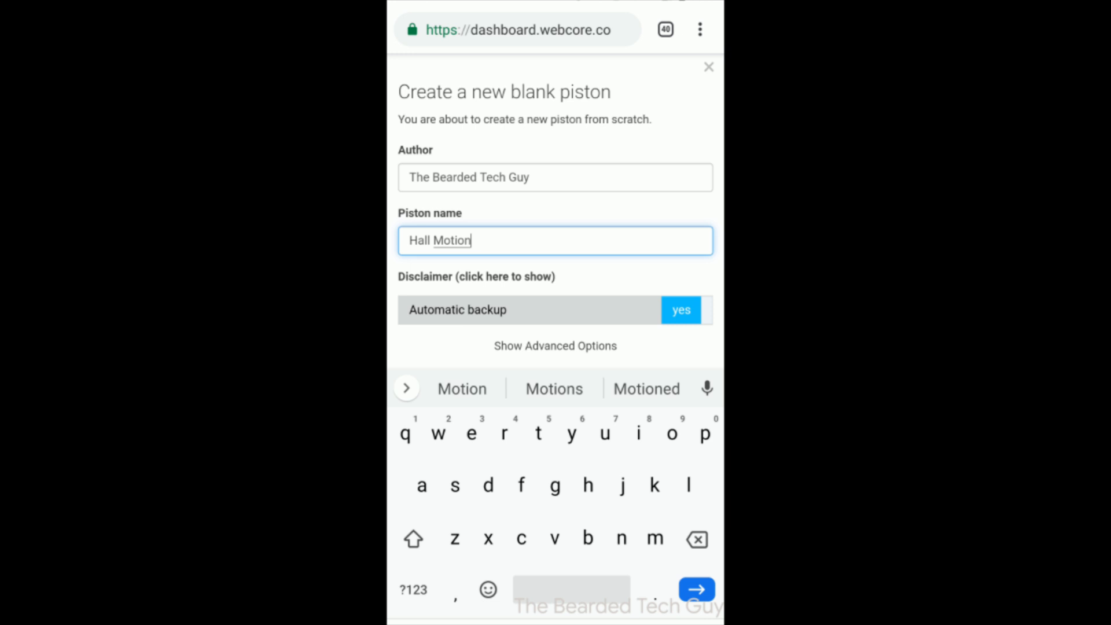
click(696, 590)
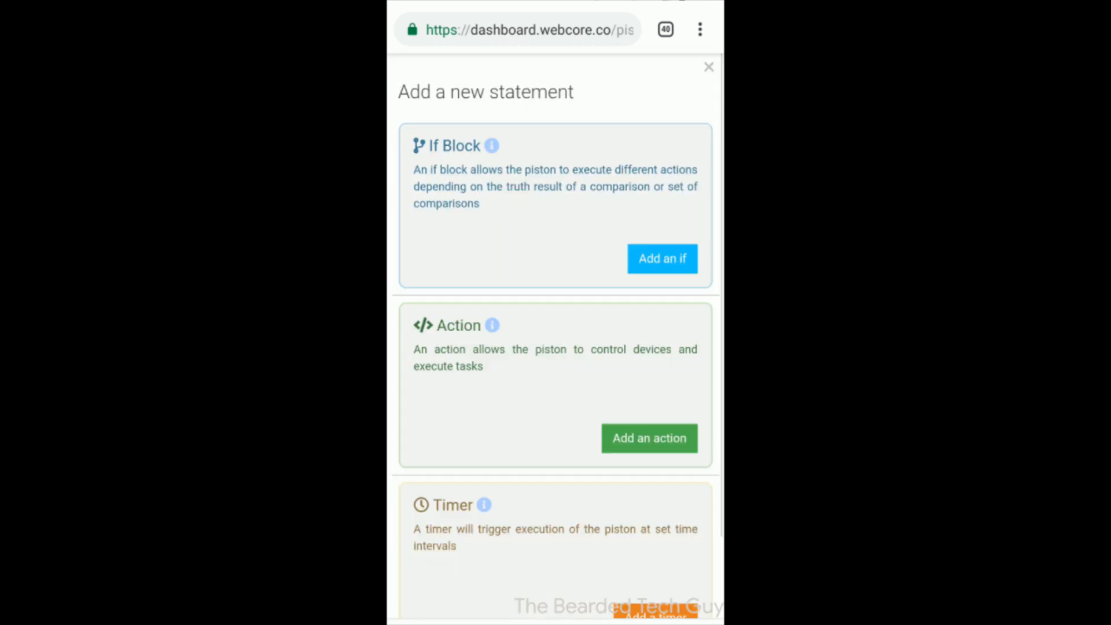
click(661, 258)
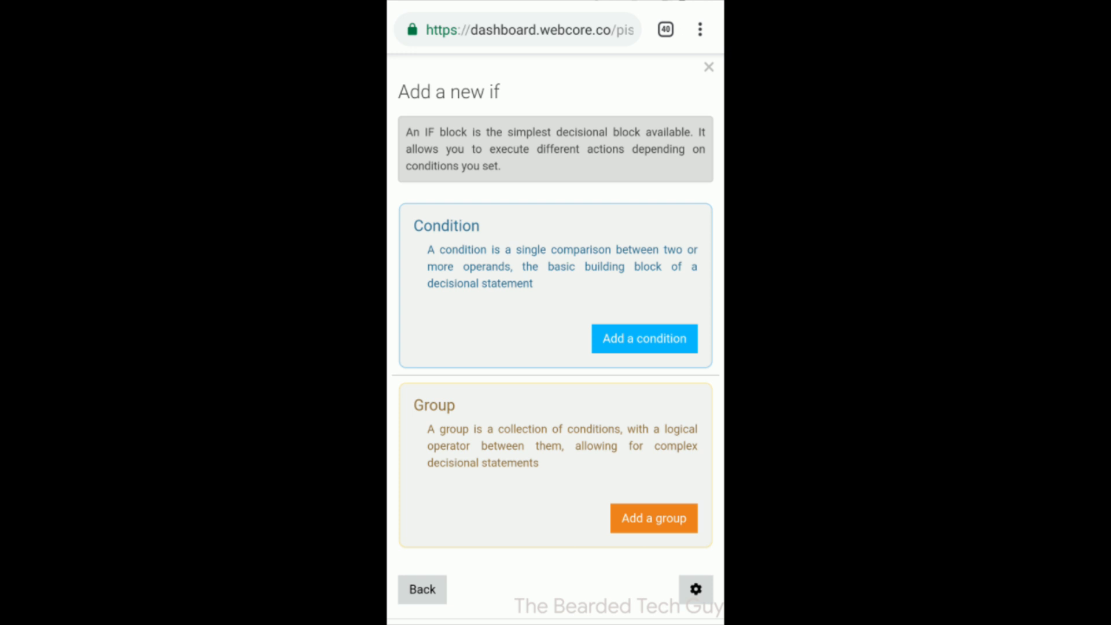
click(644, 339)
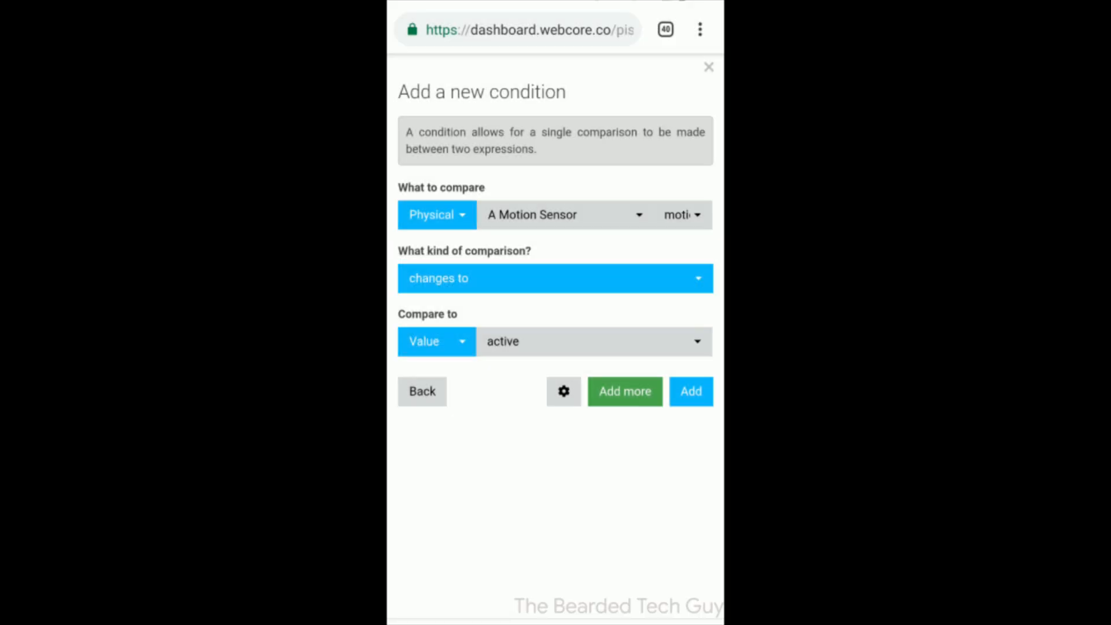
click(690, 391)
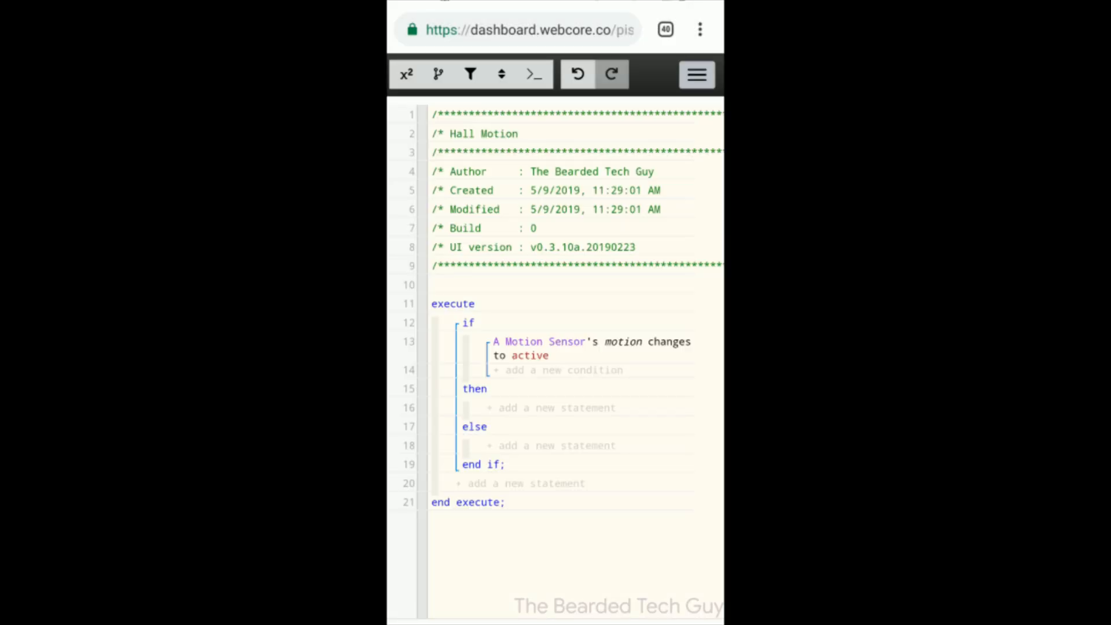
Add a then action turning on Back Hallway Light and save the Hall Motion piston.
click(526, 483)
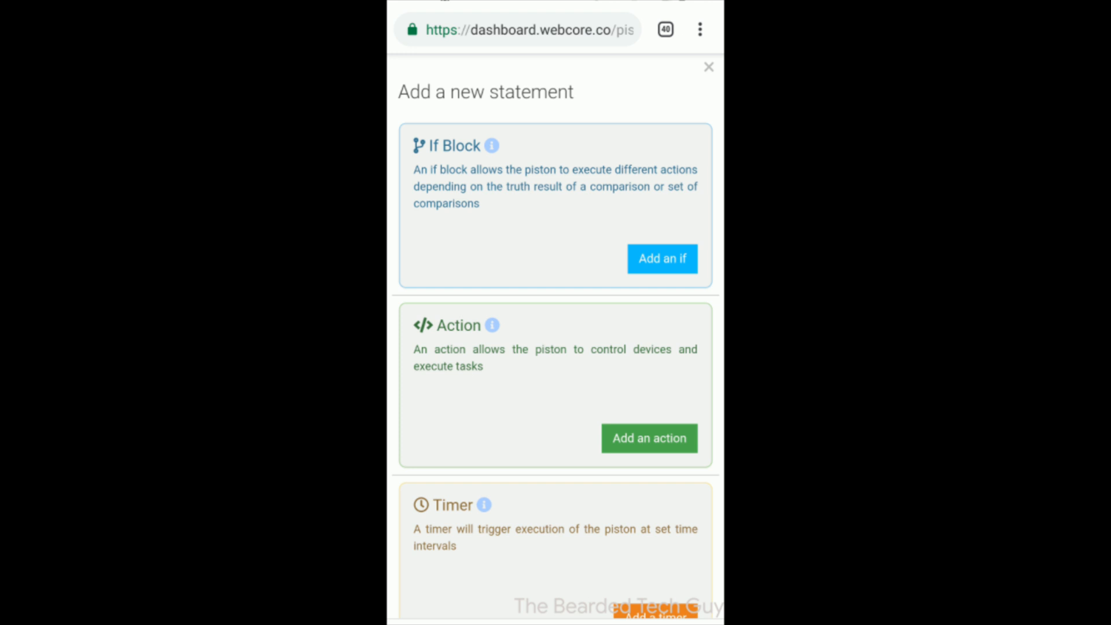
click(648, 437)
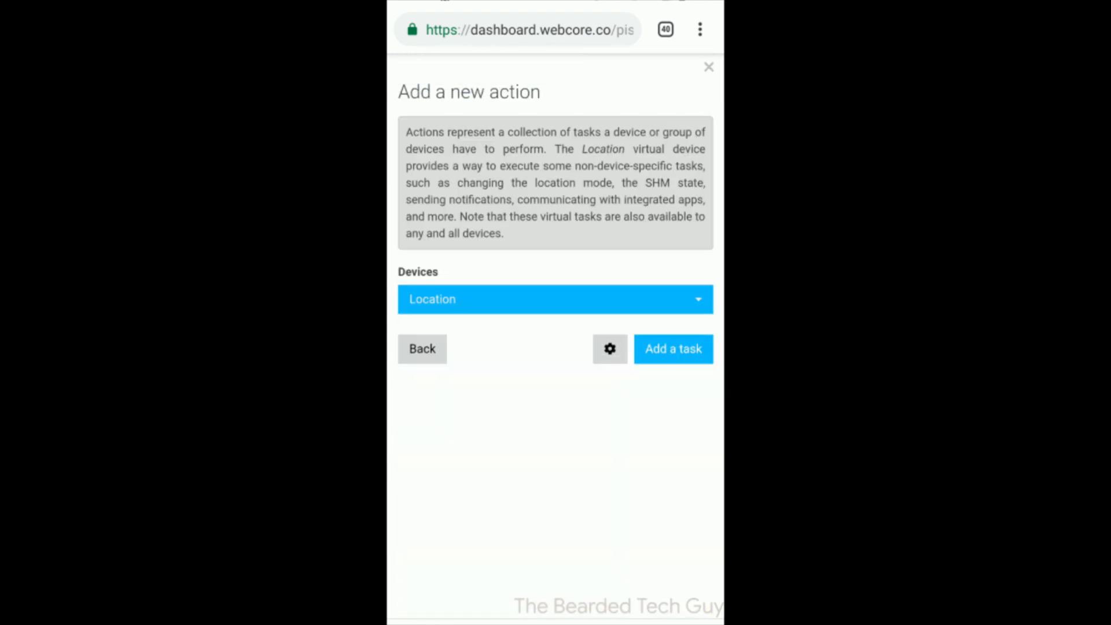
click(555, 298)
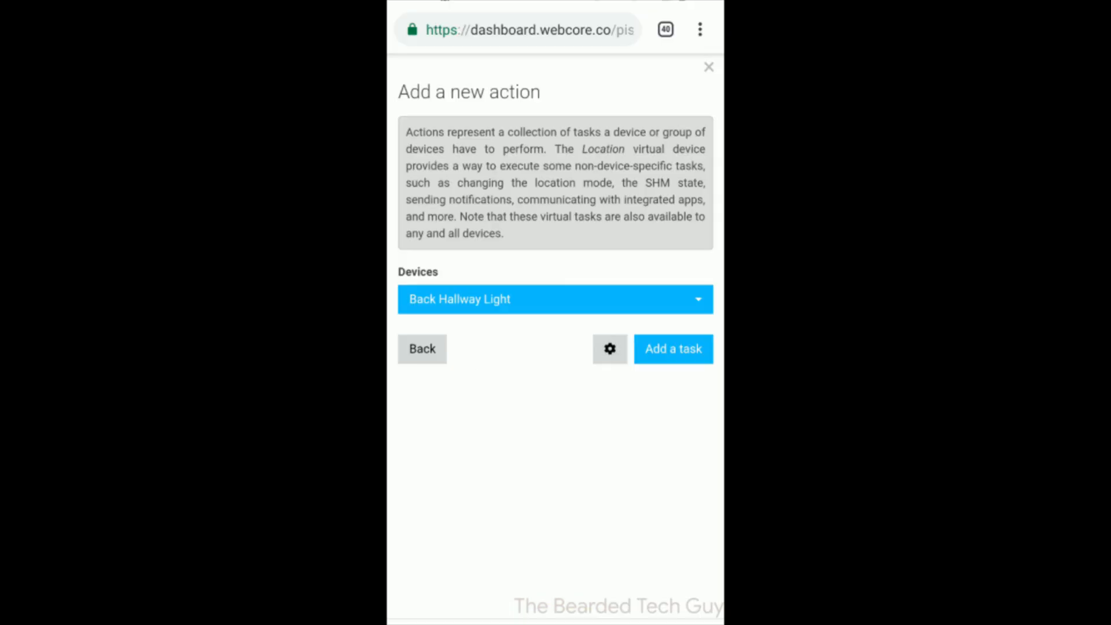
click(672, 349)
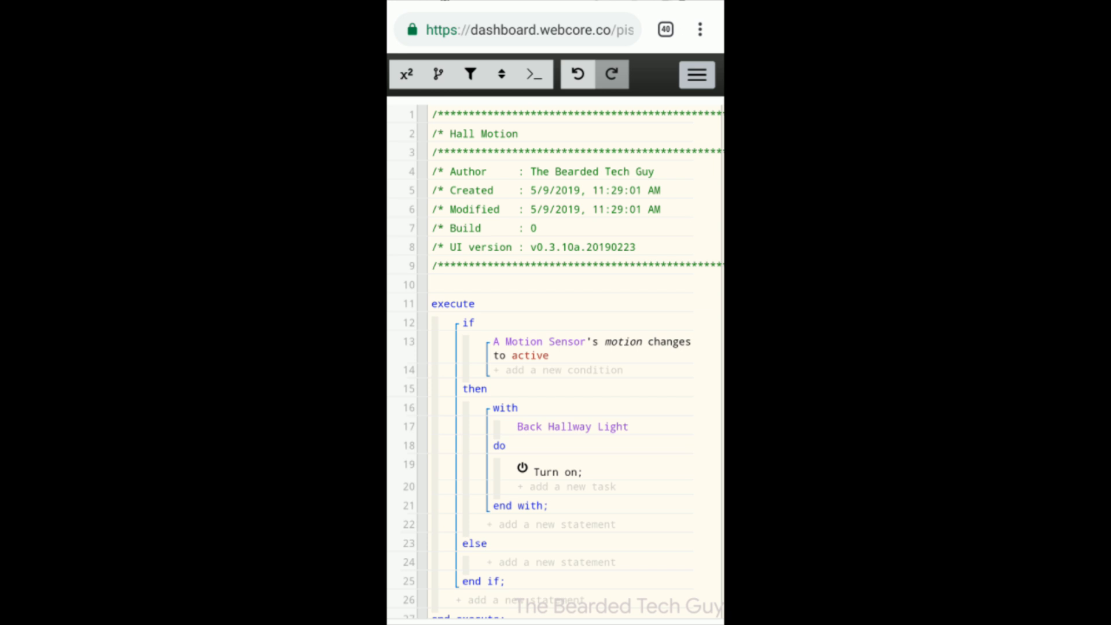
click(696, 74)
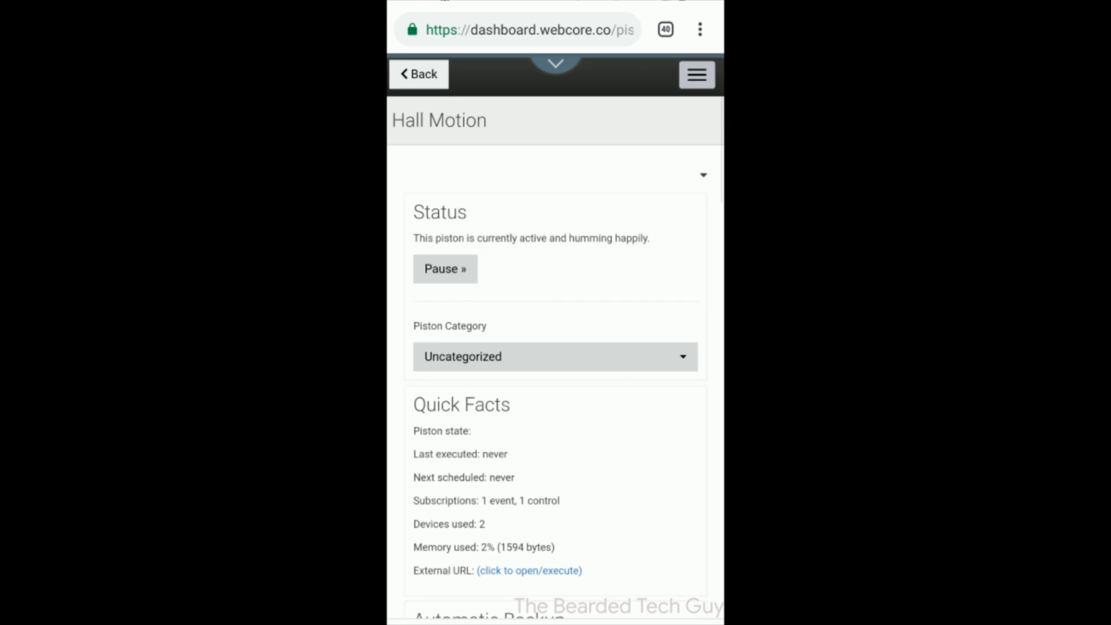
scroll(down, 3)
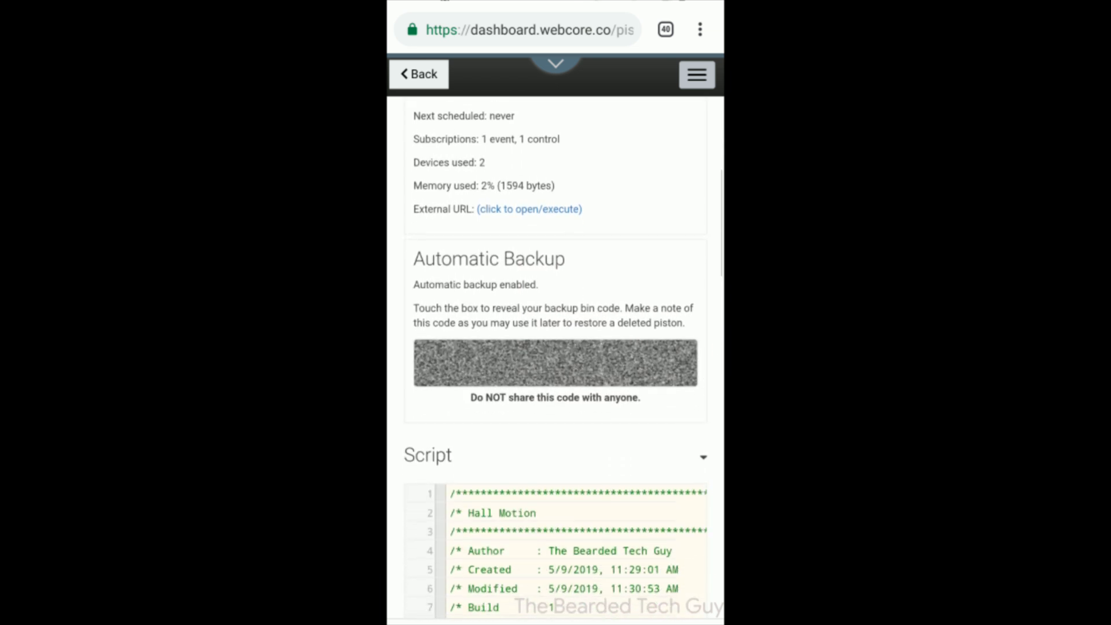
scroll(down, 3)
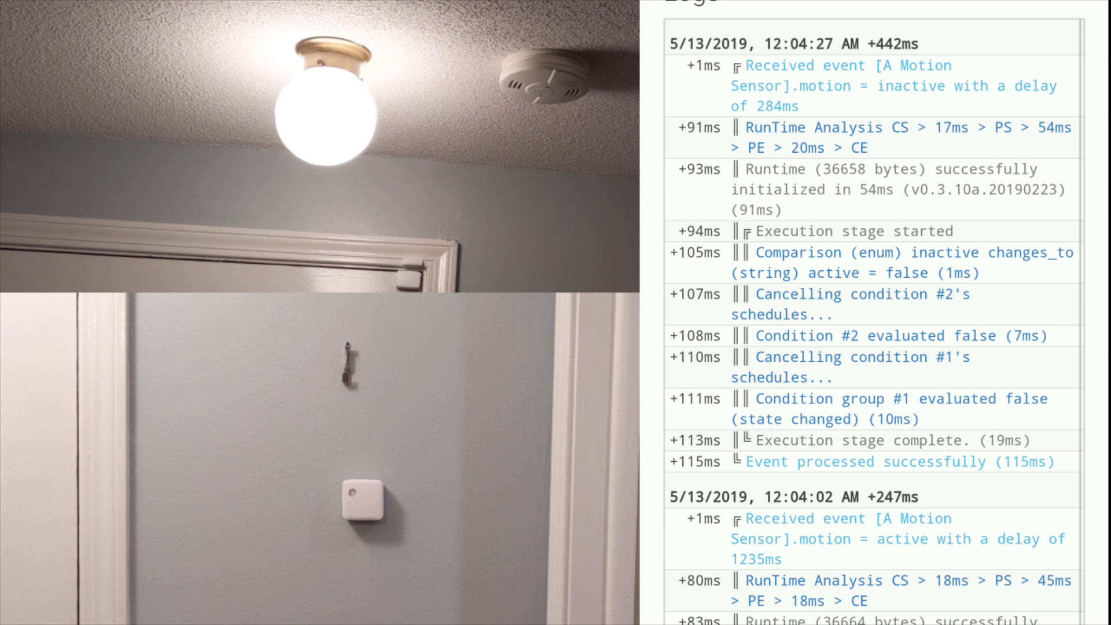
scroll(down, 3)
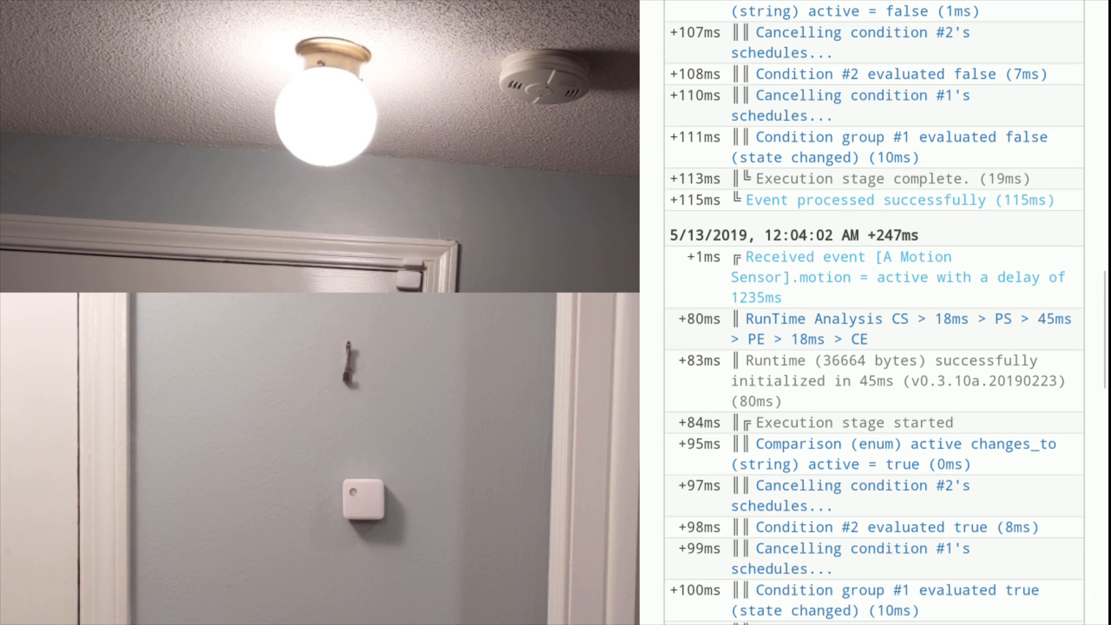
scroll(down, 3)
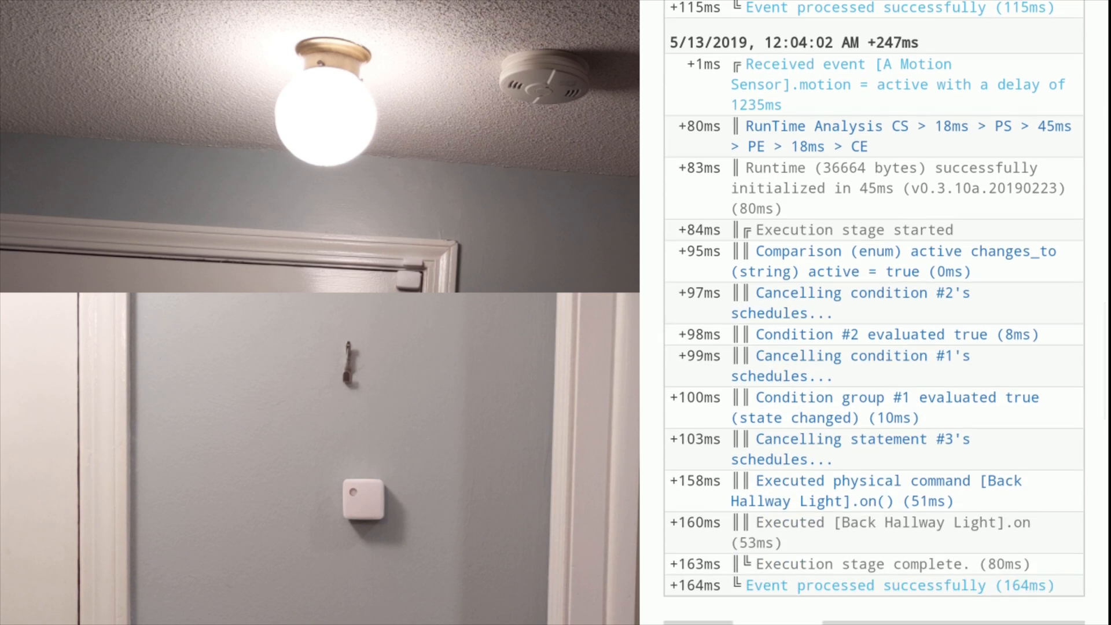